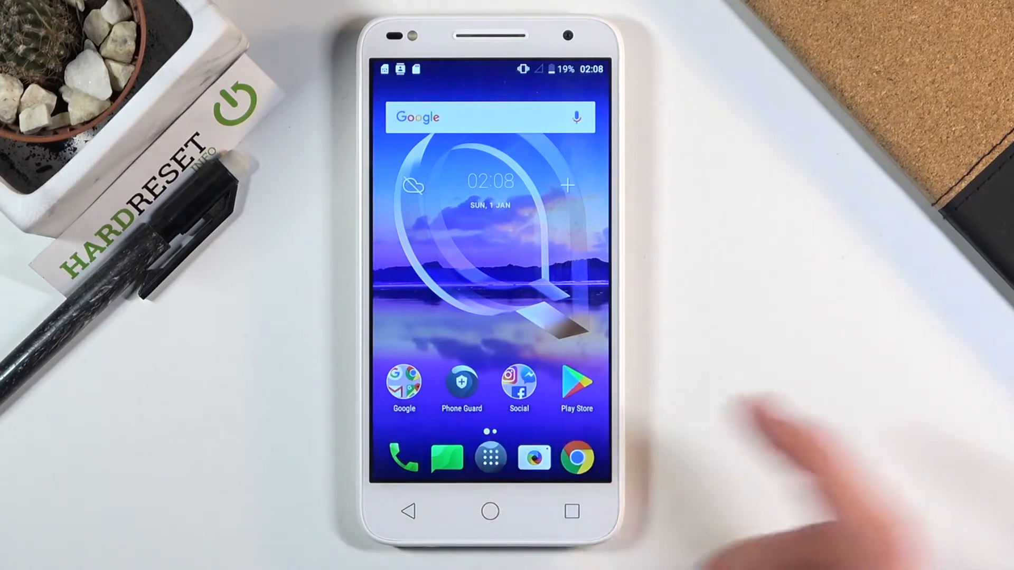
# Step: Launch Files, allow access to photos and media, and decline the usage-data prompt
pyautogui.click(489, 457)
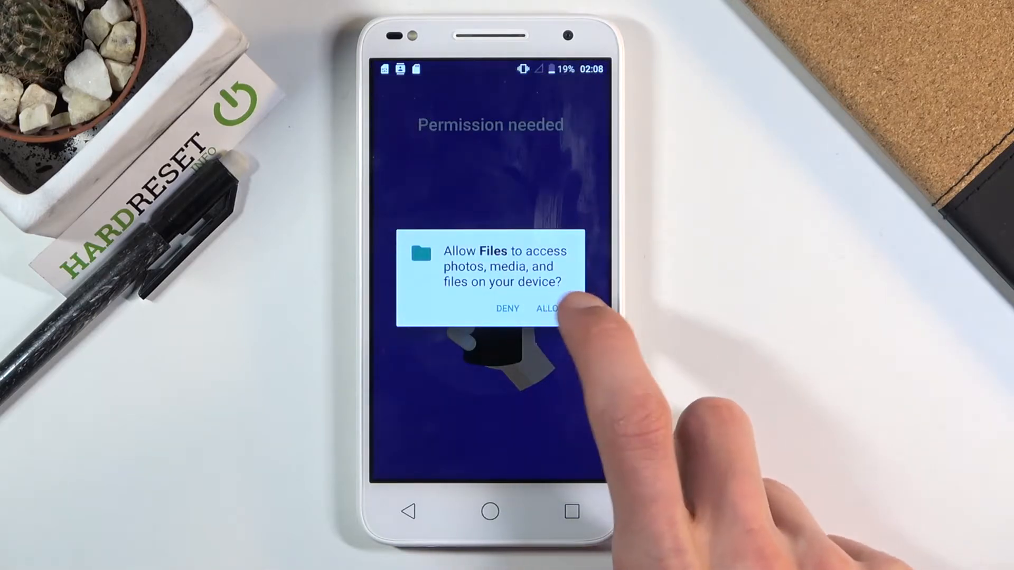
pyautogui.click(549, 308)
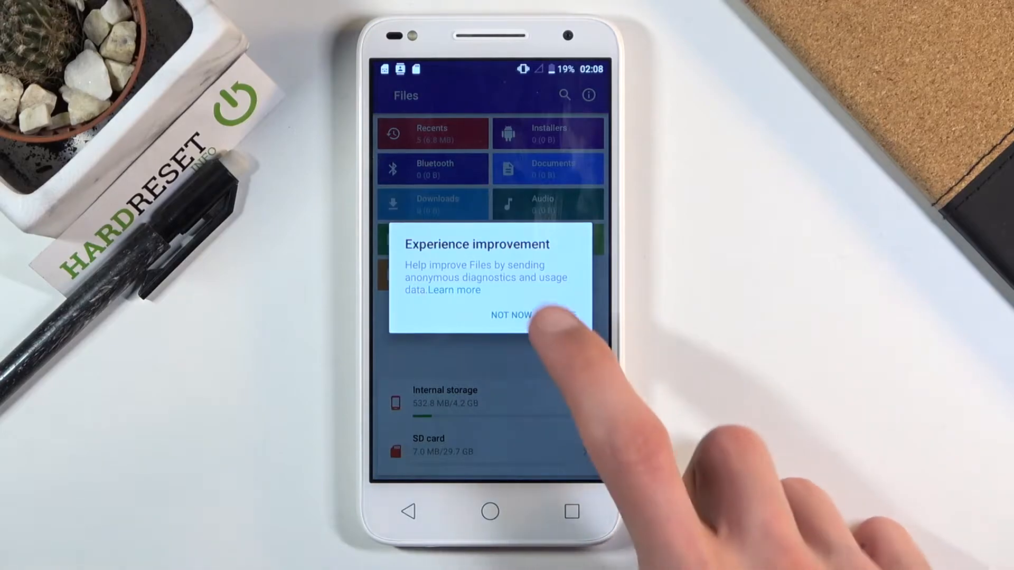
pyautogui.click(510, 316)
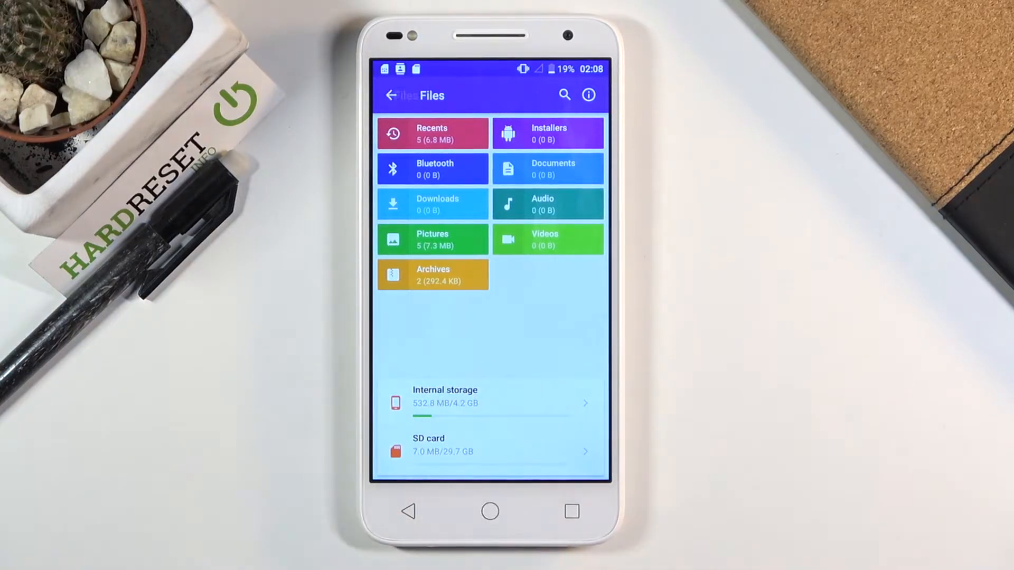
pyautogui.click(491, 397)
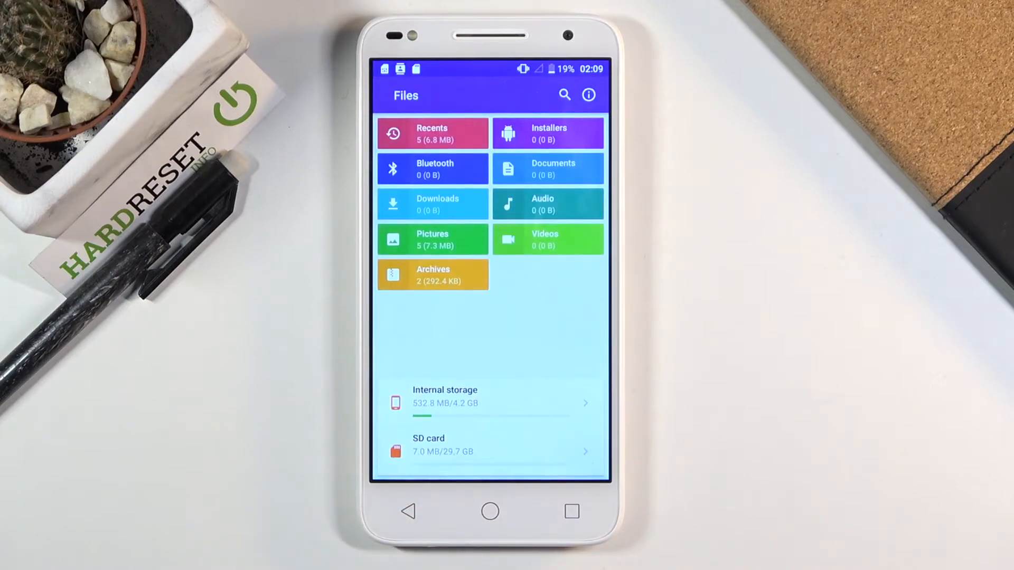
# Step: Browse into the SD card's DCIM/Camera folder holding the photos
pyautogui.click(489, 445)
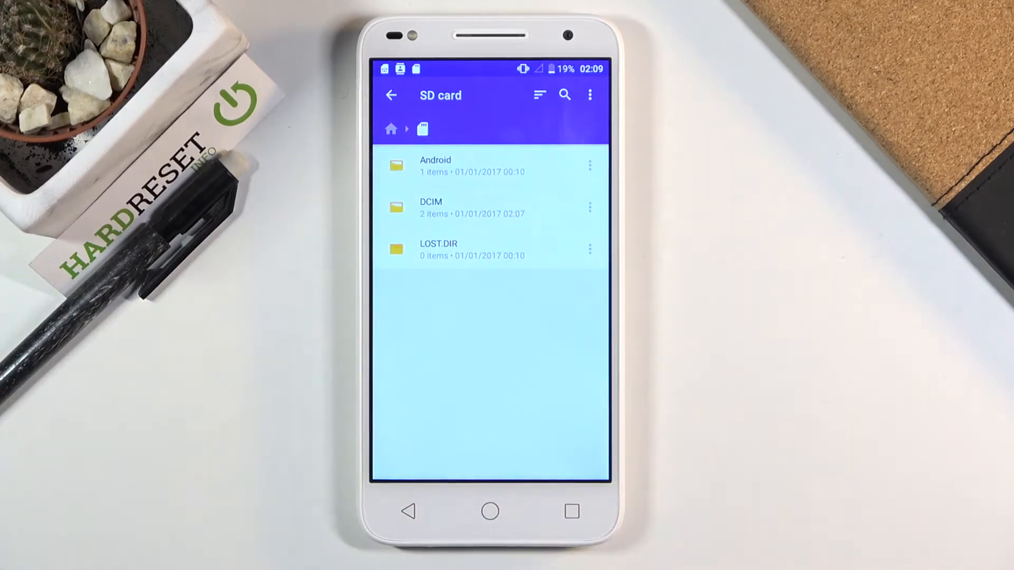
pyautogui.click(453, 207)
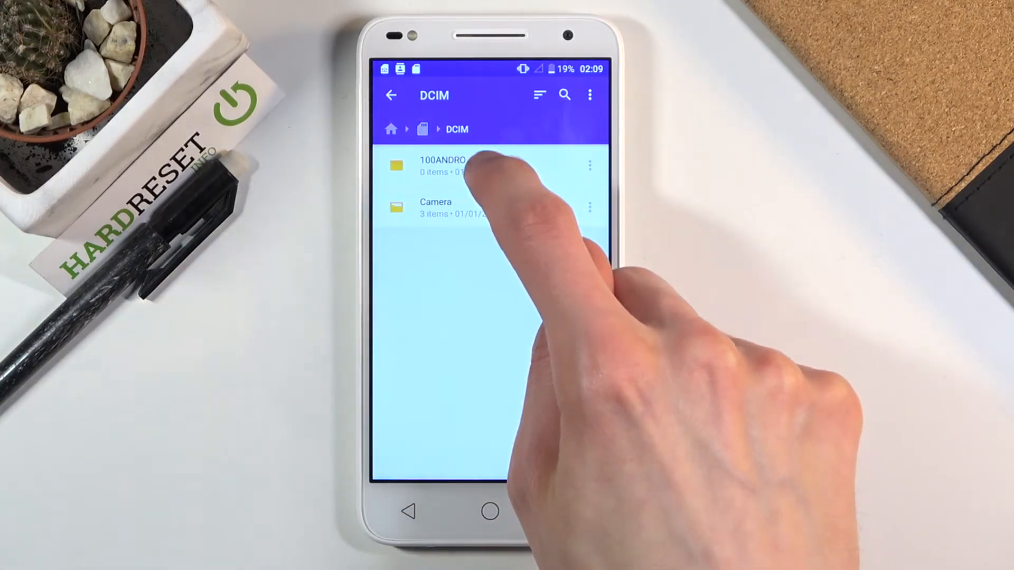
pyautogui.click(436, 207)
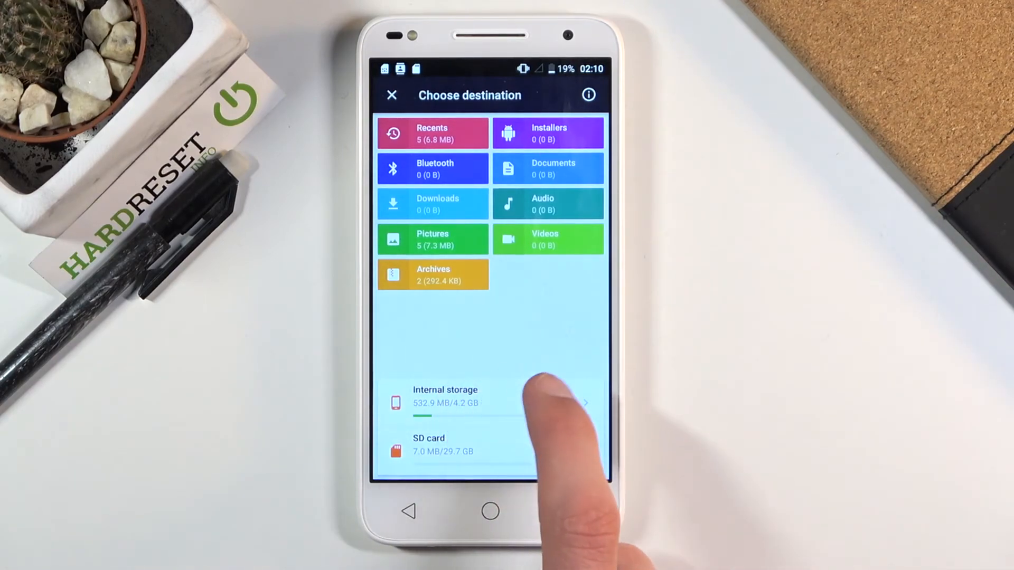
# Step: Choose Internal storage as the destination and locate the target folder
pyautogui.click(445, 401)
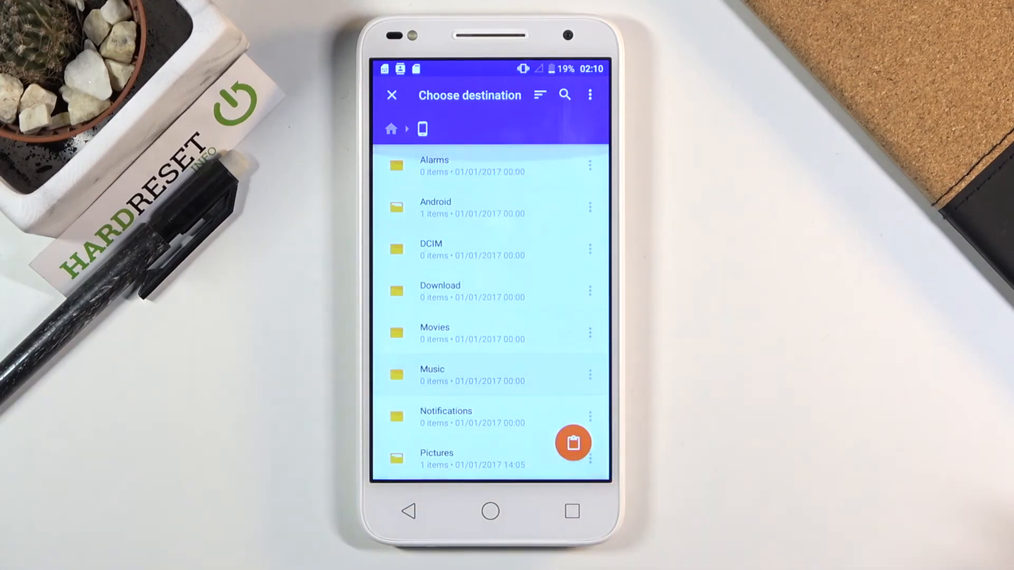
pyautogui.scroll(-3)
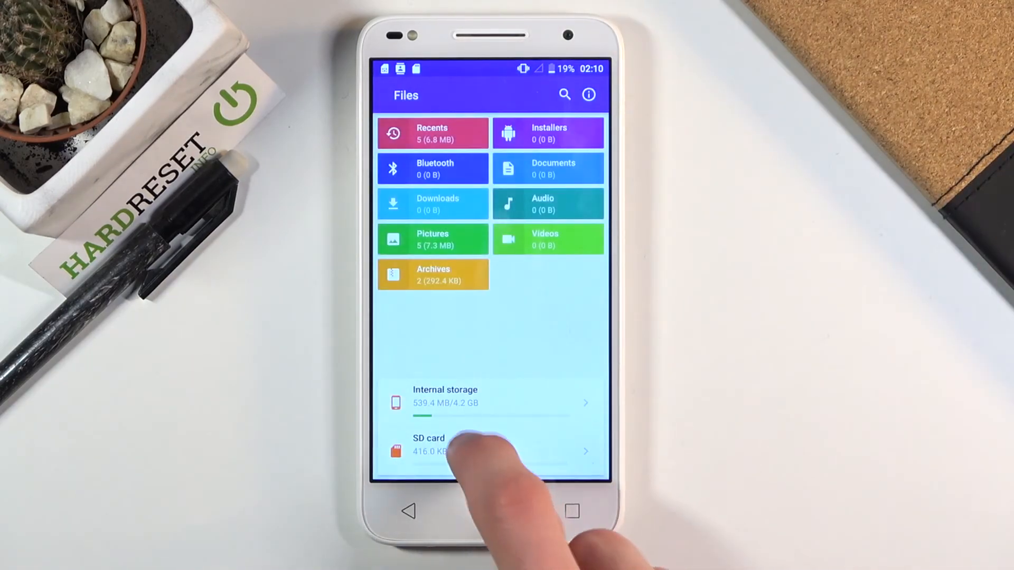
# Step: Confirm the SD card's DCIM/100ANDRO folder holds 0 items, then return to the home screen
pyautogui.click(445, 444)
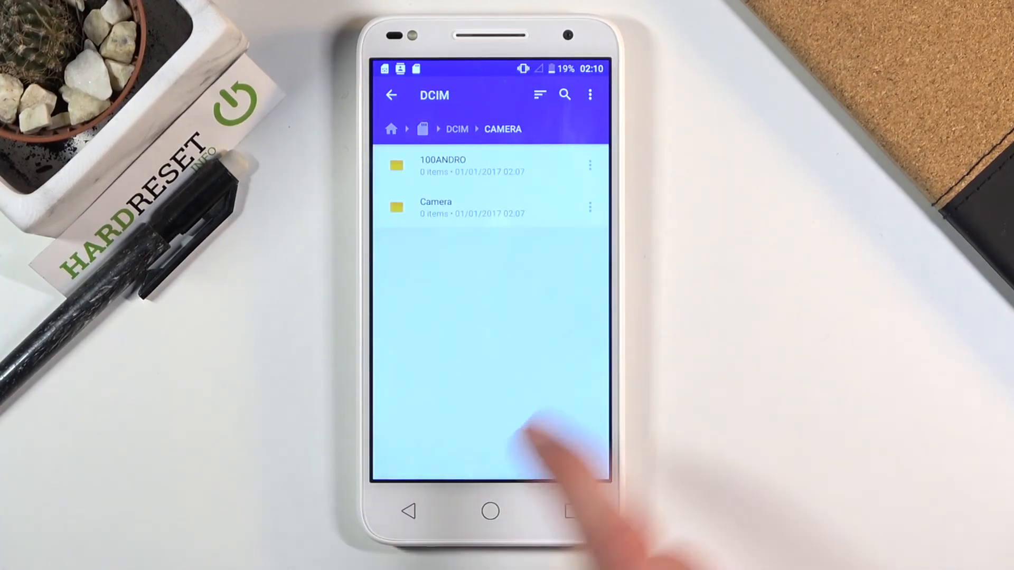
pyautogui.click(442, 164)
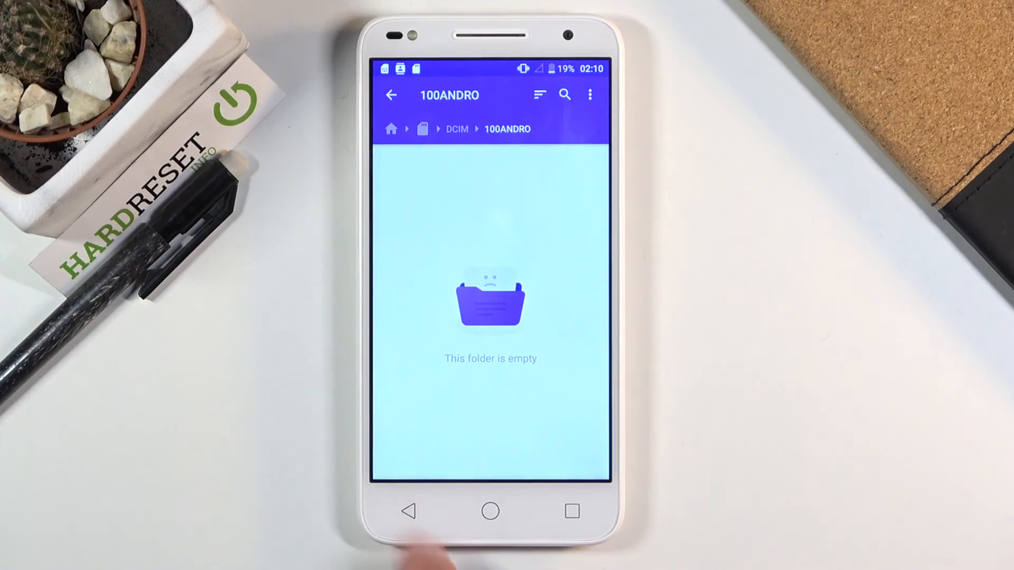
pyautogui.click(391, 95)
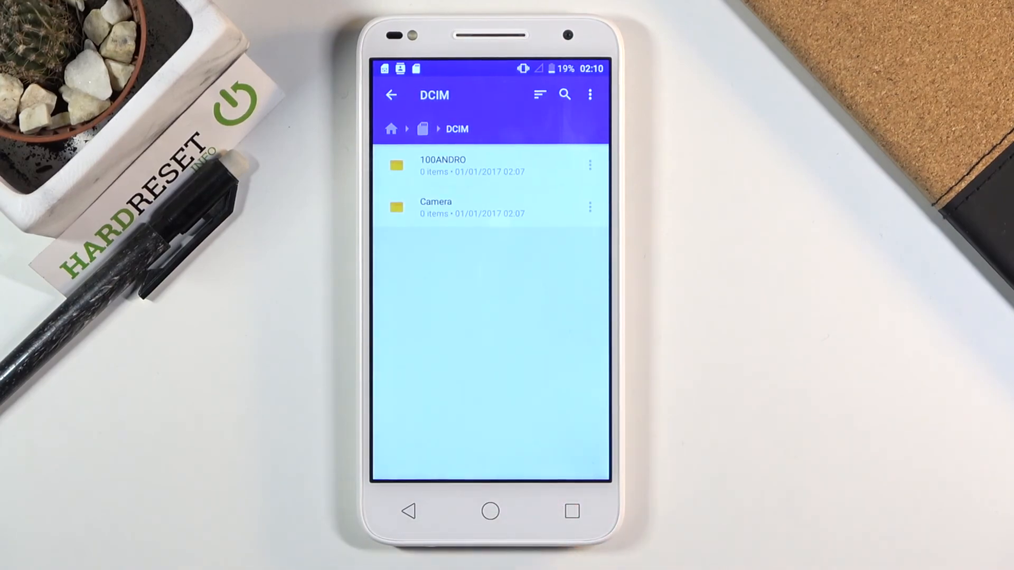
pyautogui.click(489, 511)
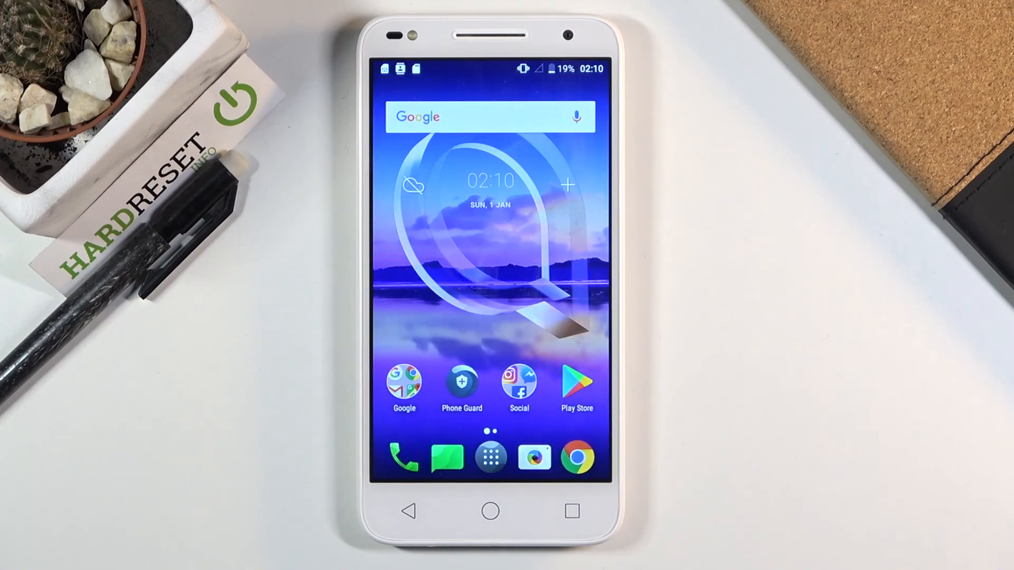